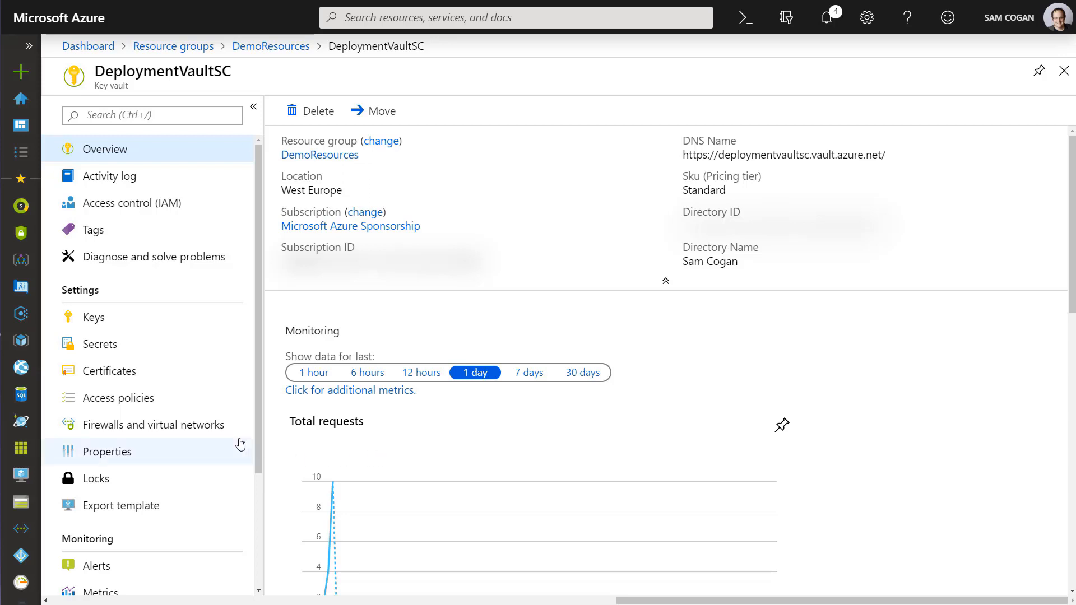
mouse_move(126, 398)
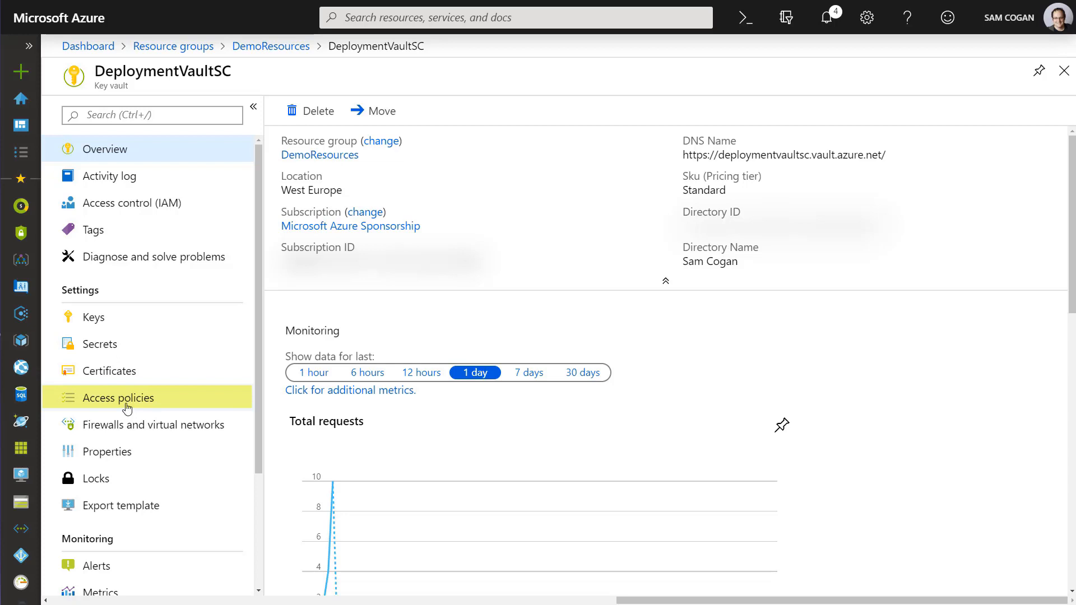
Step: Enable Azure Resource Manager template deployment access on DeploymentVaultSC and save the policy
left_click(118, 397)
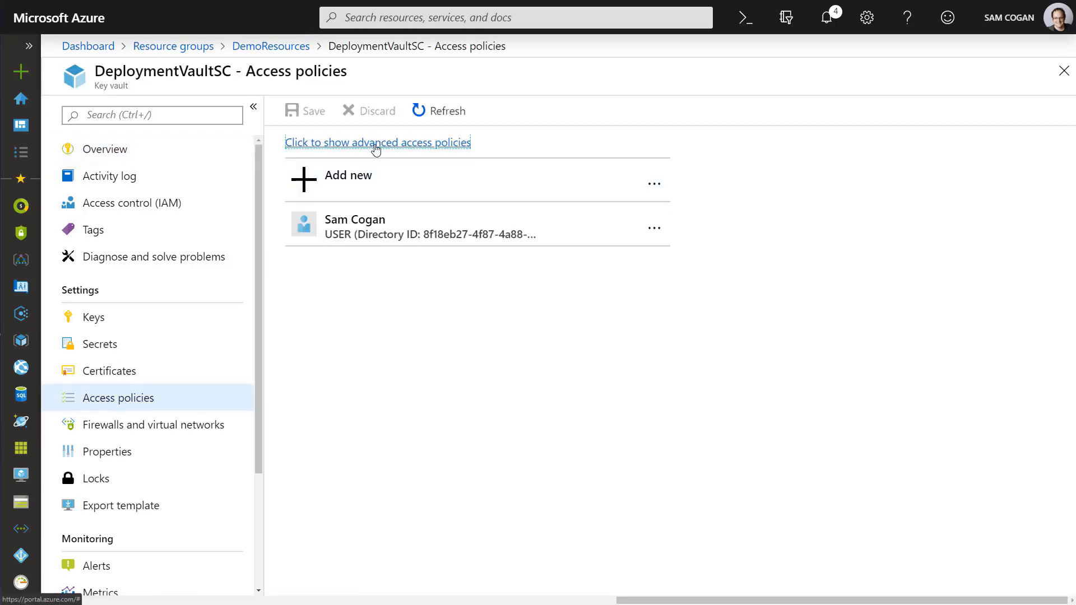
left_click(377, 142)
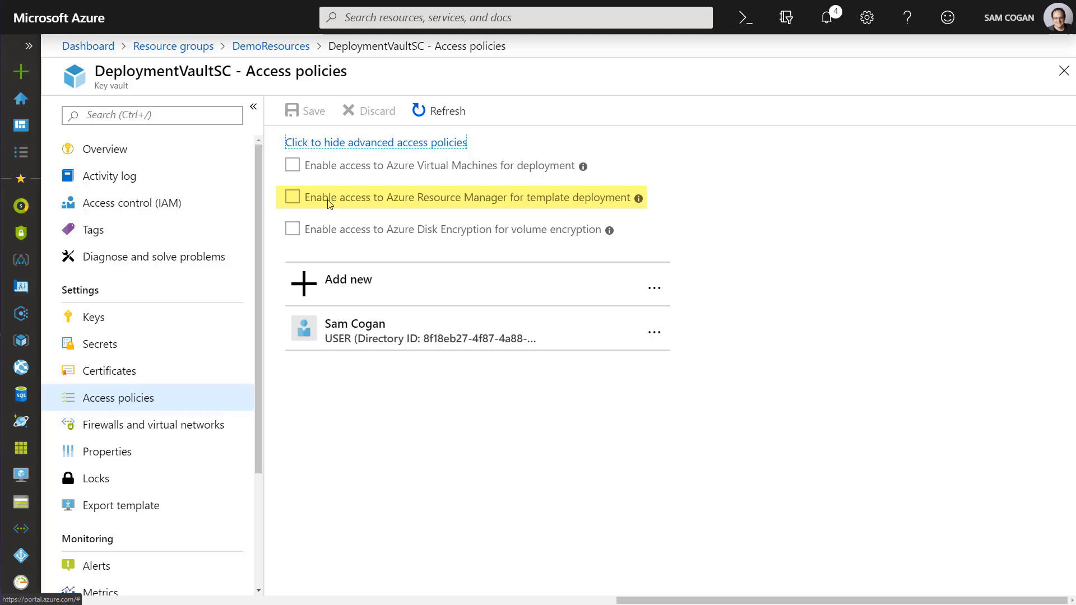
left_click(292, 196)
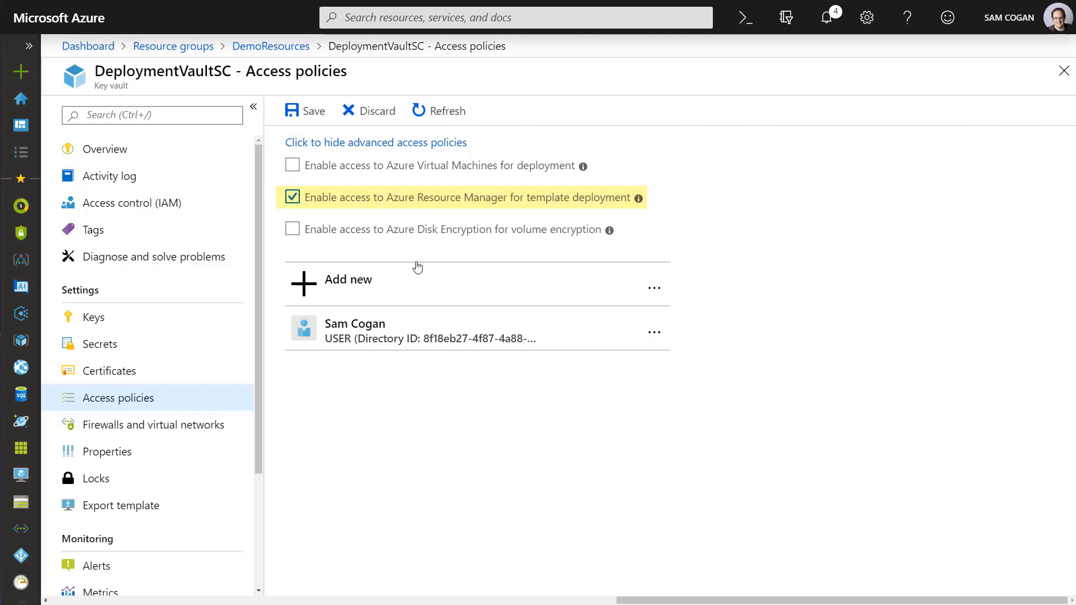
left_click(304, 110)
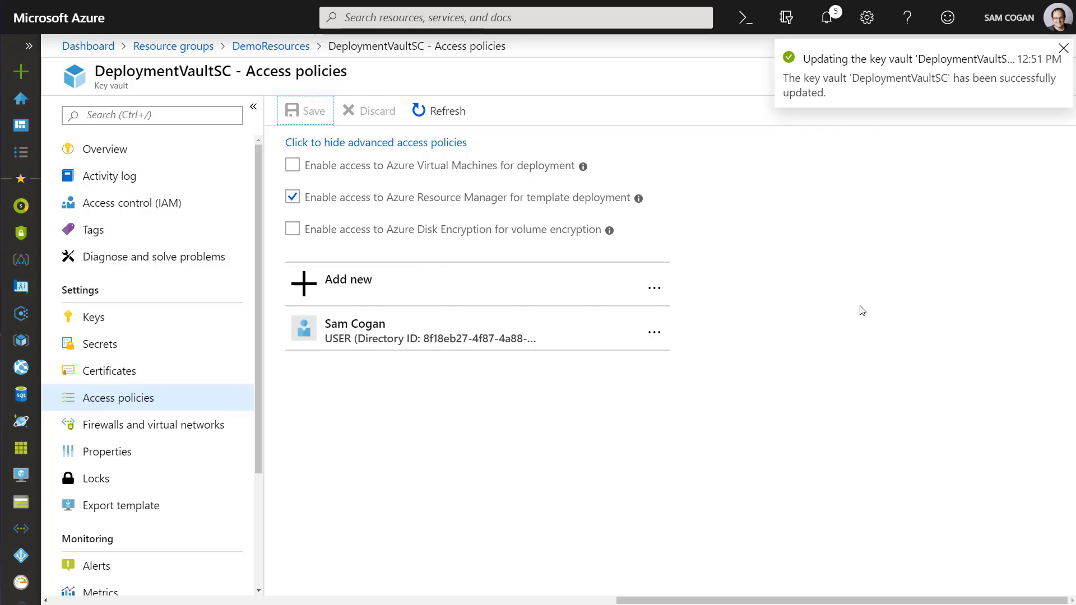
left_click(1062, 47)
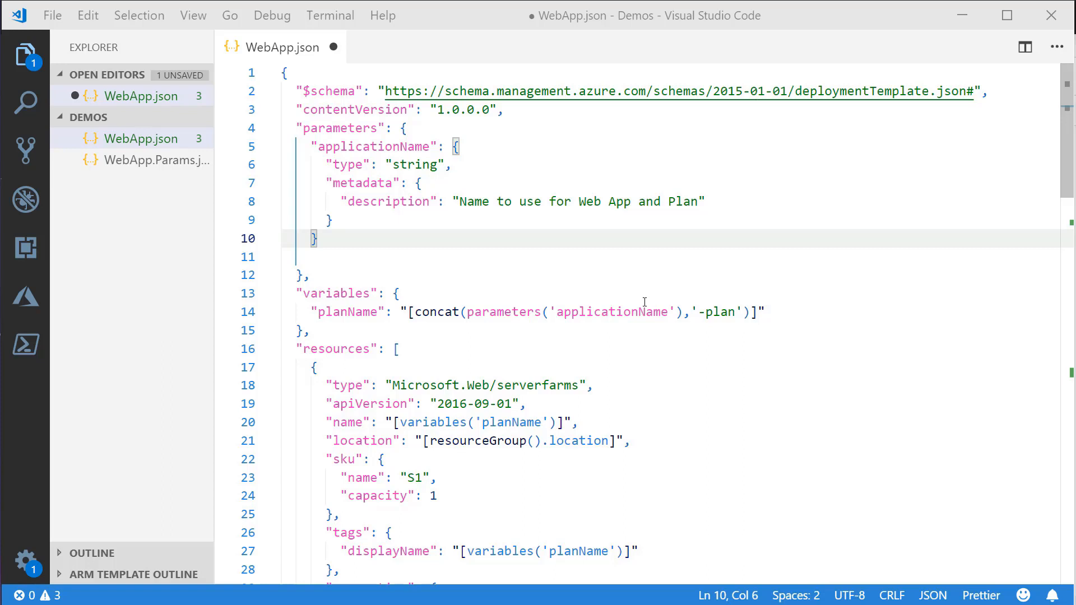
Step: Open a spot after the applicationName parameter in WebApp.json for the DBConnectionString parameter
double_click(376, 146)
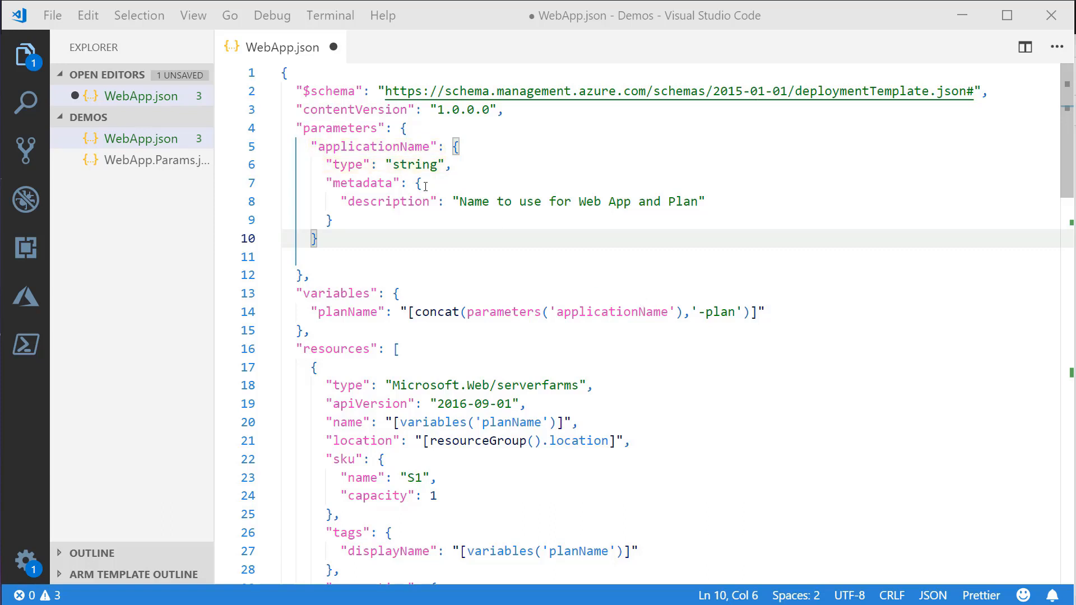
mouse_move(346, 222)
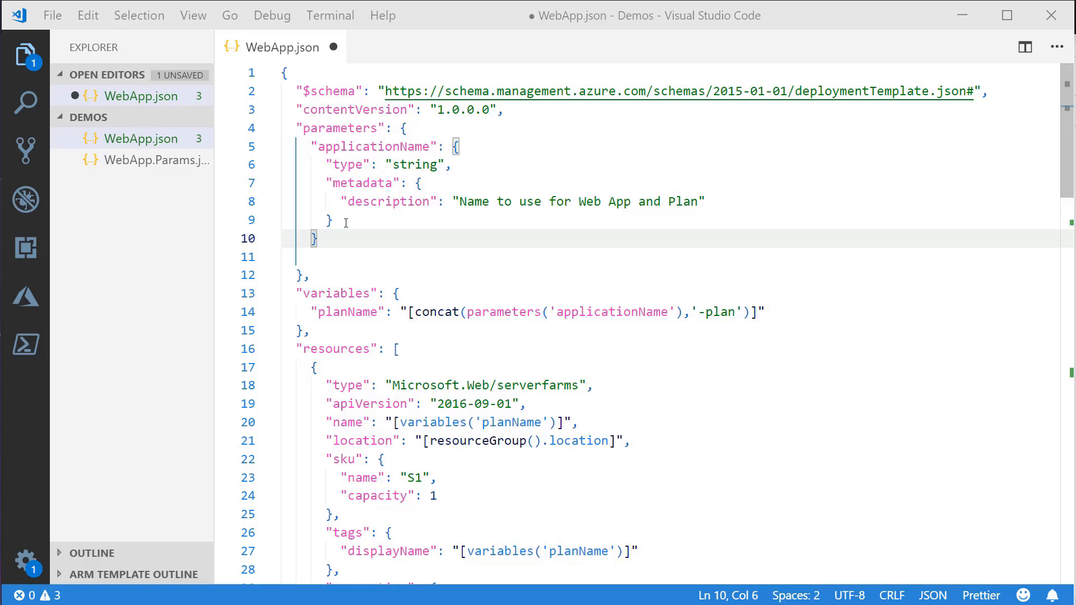
mouse_move(323, 238)
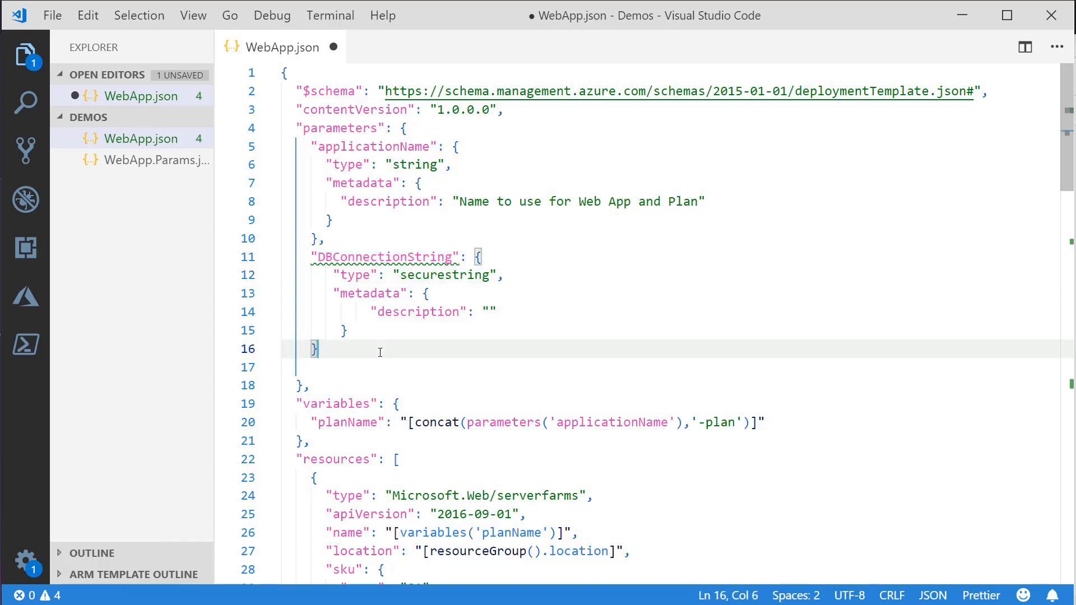
mouse_move(548, 334)
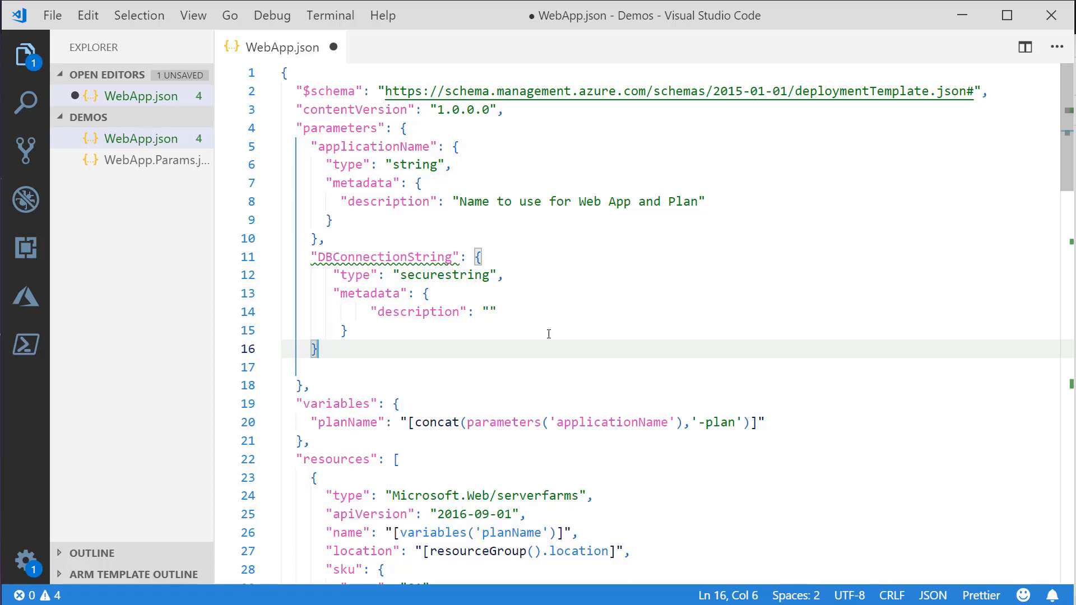
mouse_move(561, 334)
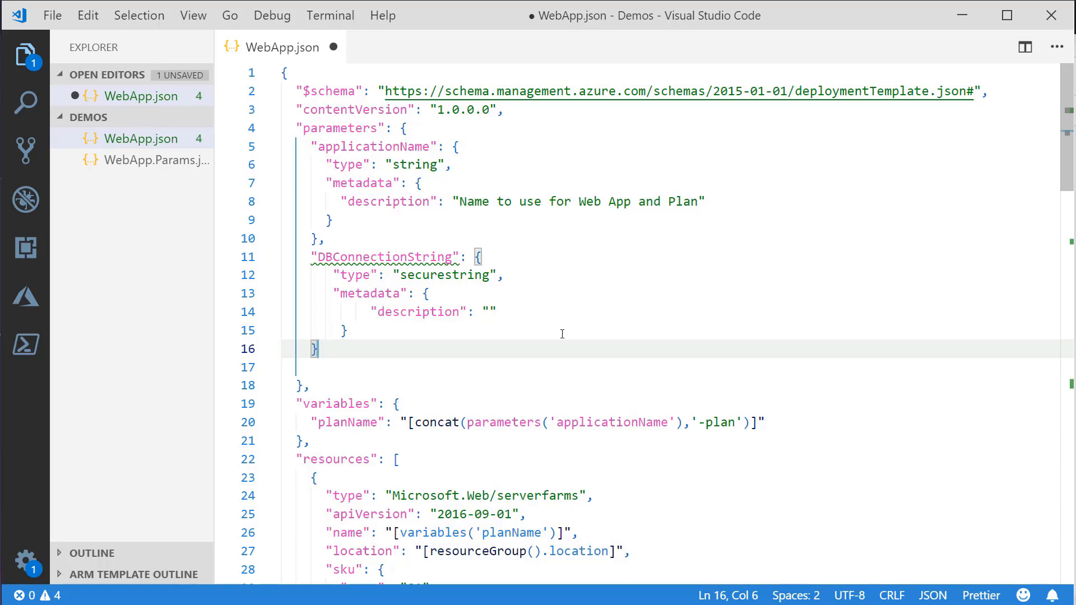
Step: Set the appsettings DBConnectionString value to [parameters('DBConnectionString')] in WebApp.json
scroll("down", 3)
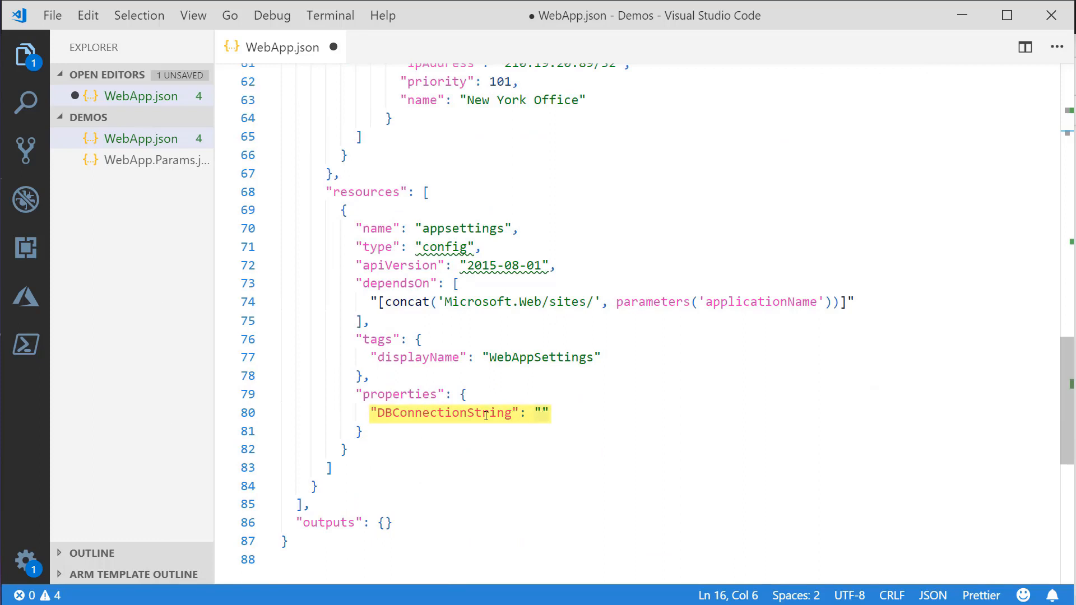
left_click(571, 413)
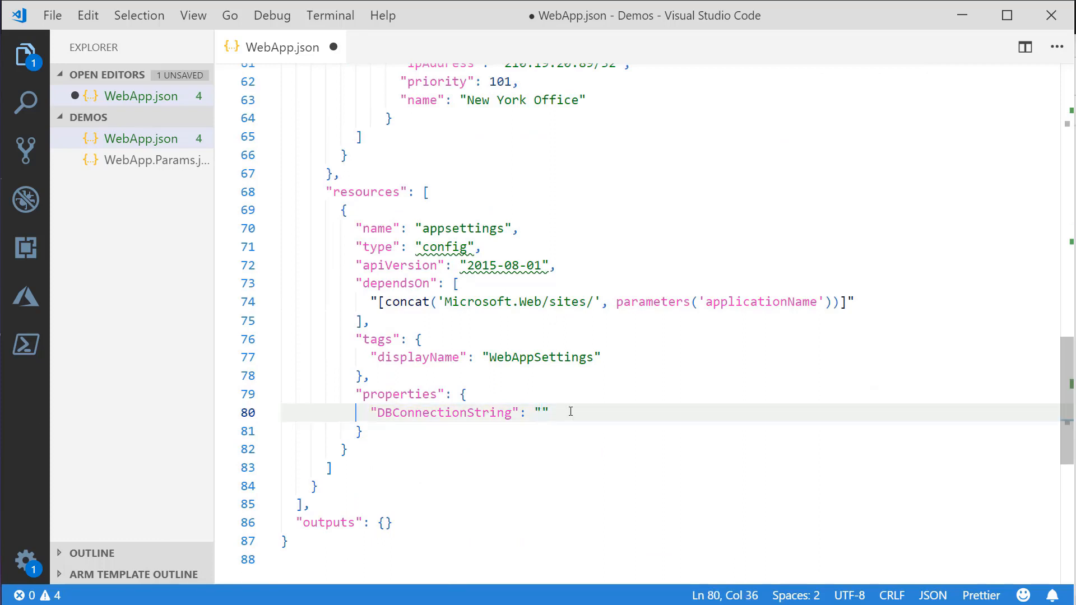
type("[parameters('DBConnectionString')]")
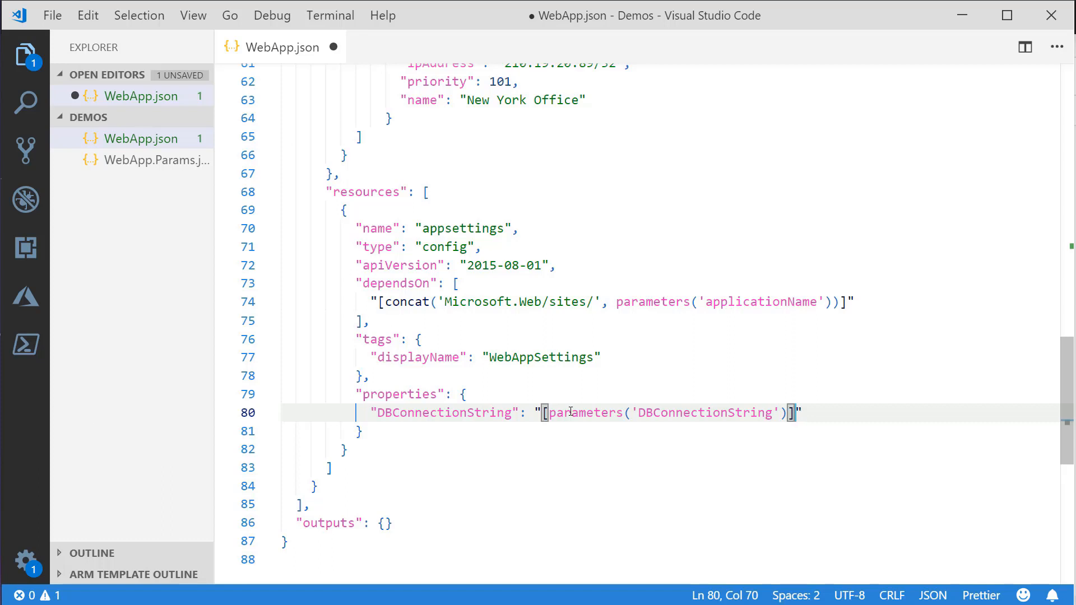
mouse_move(878, 530)
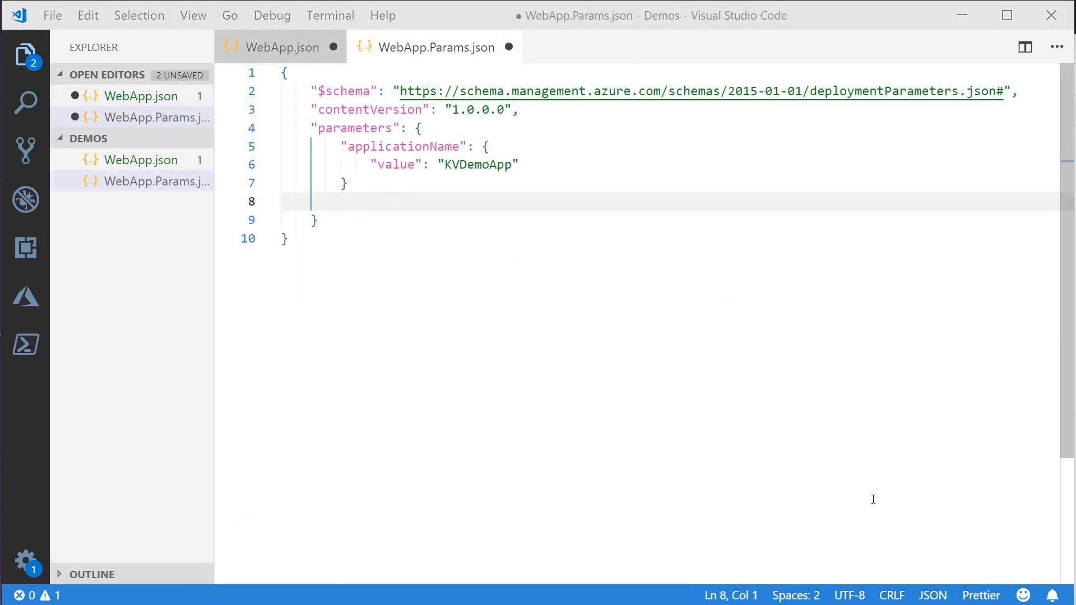
Step: Add a keyVault reference to DeploymentVaultSC with secretName DBConnectionString in WebApp.Params.json
double_click(404, 146)
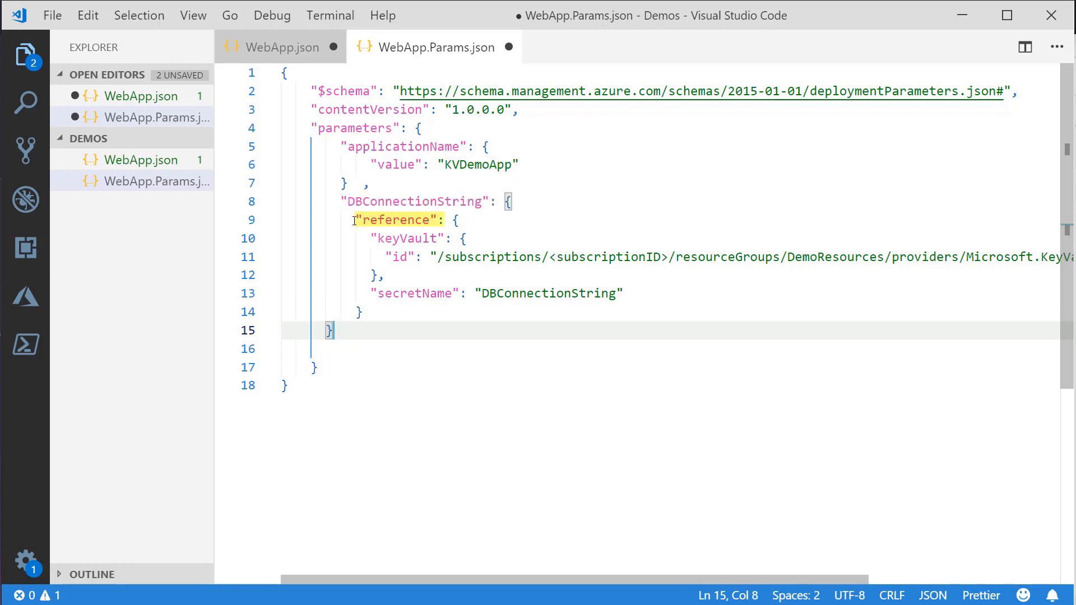
mouse_move(401, 220)
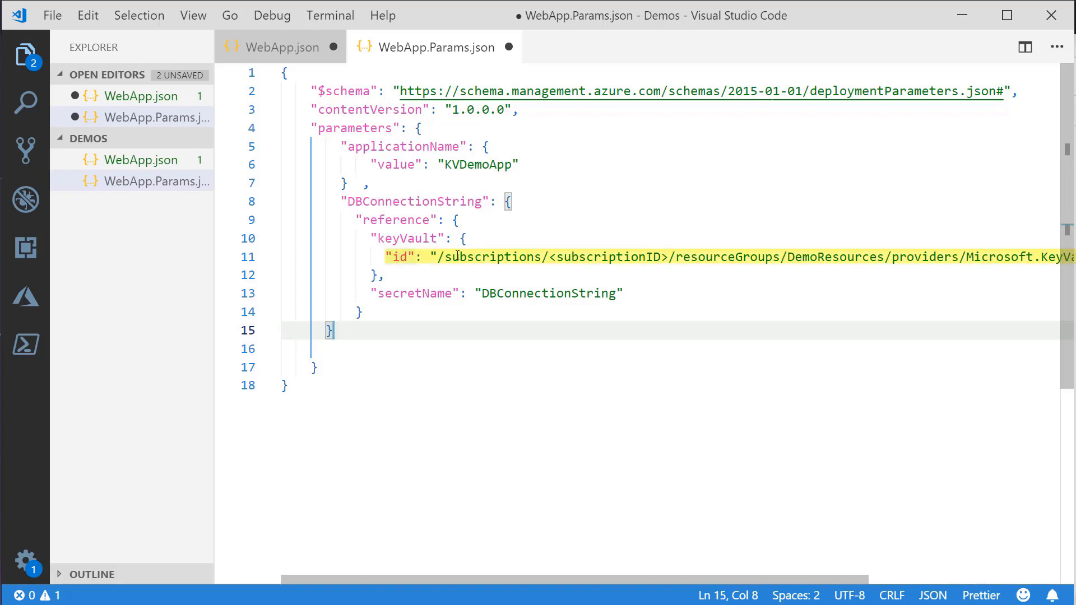
mouse_move(697, 260)
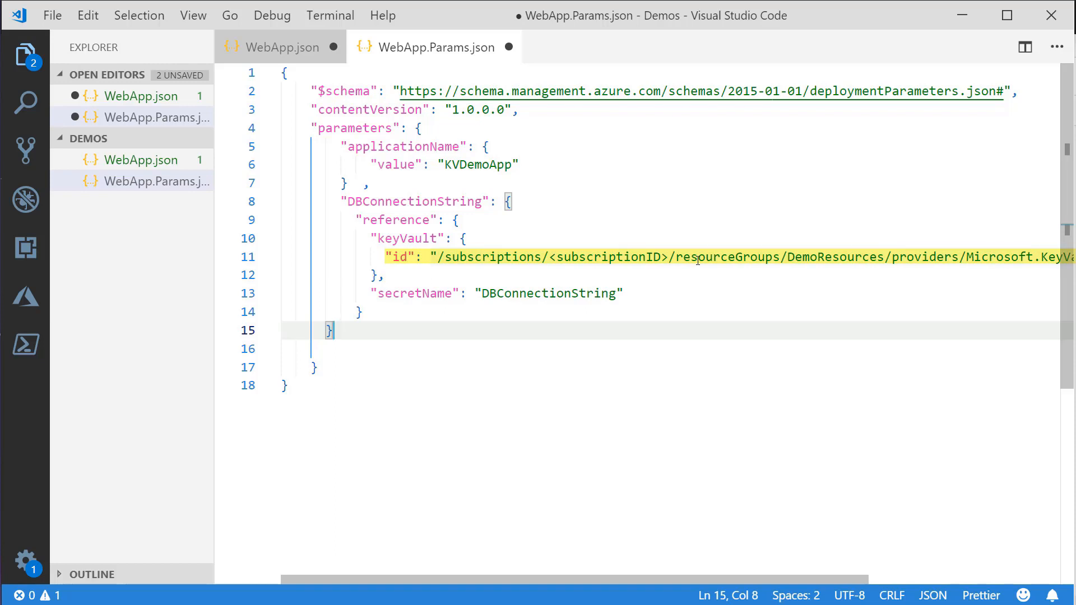
mouse_move(525, 257)
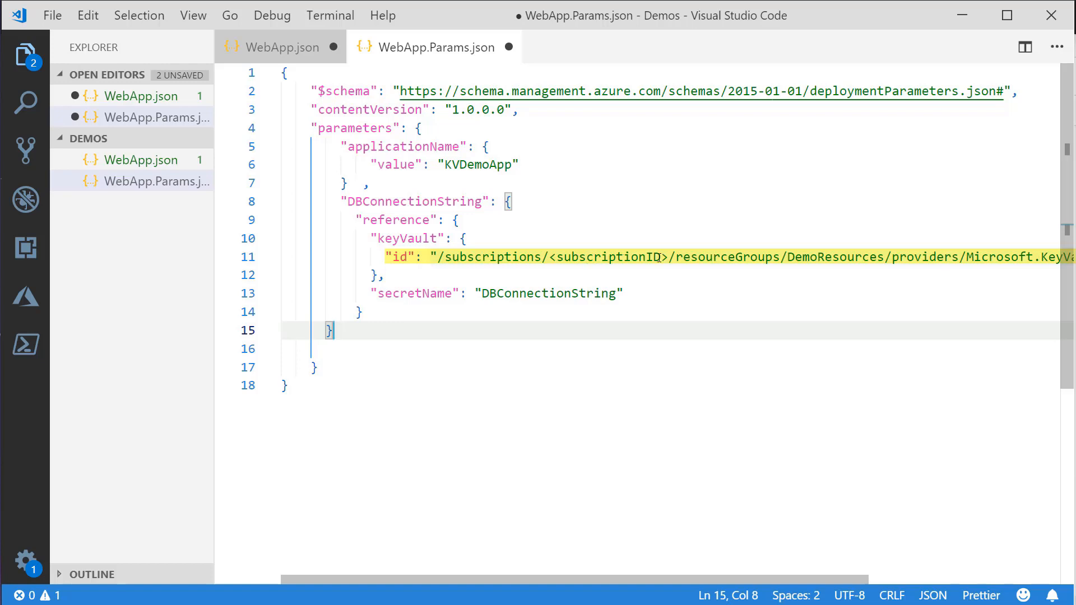
mouse_move(829, 563)
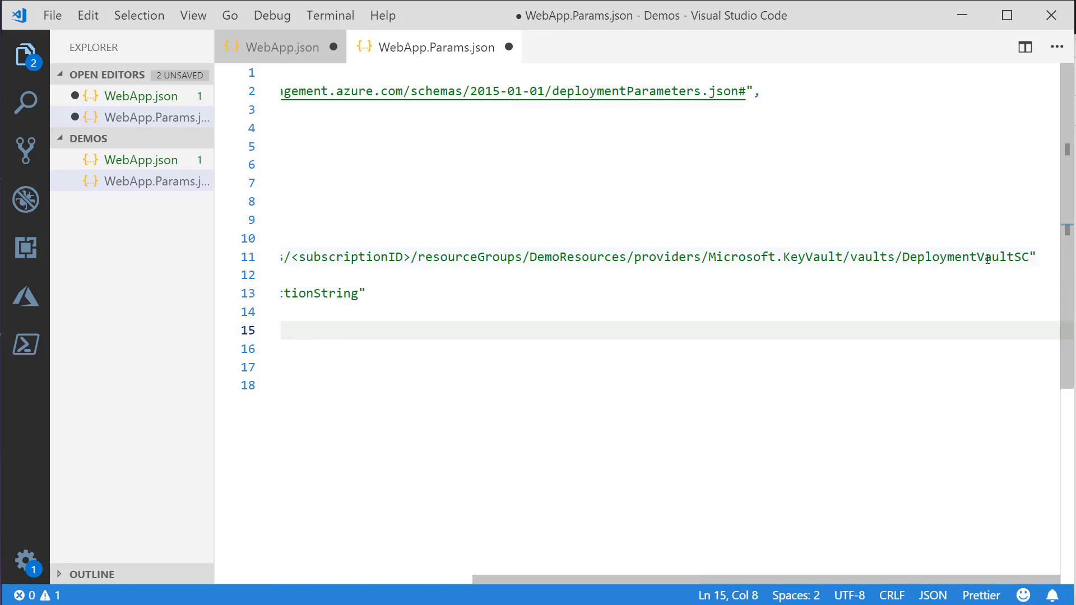
scroll("left", 3)
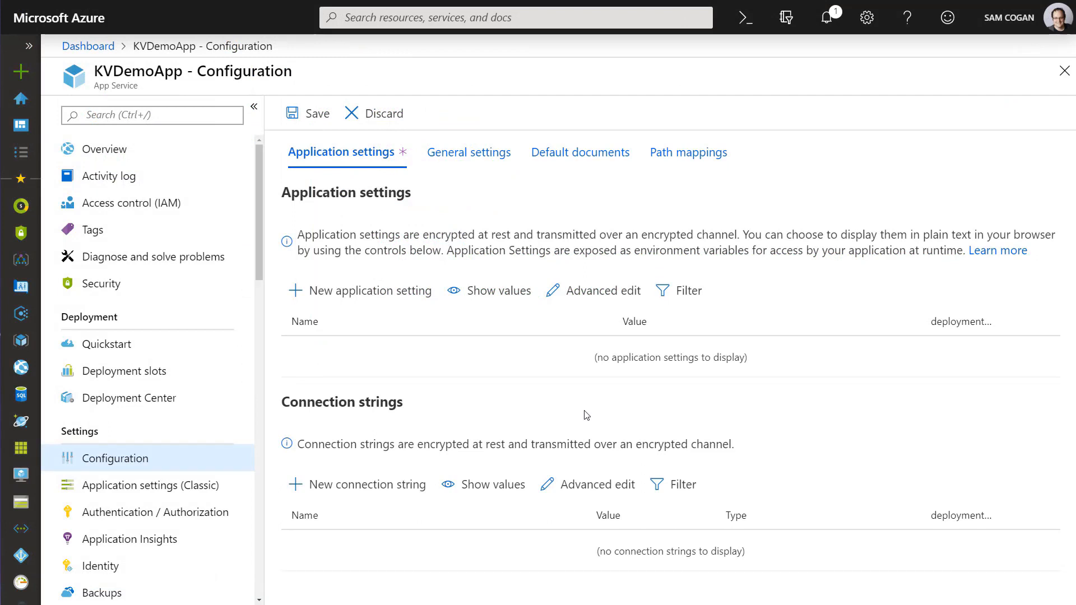
mouse_move(574, 408)
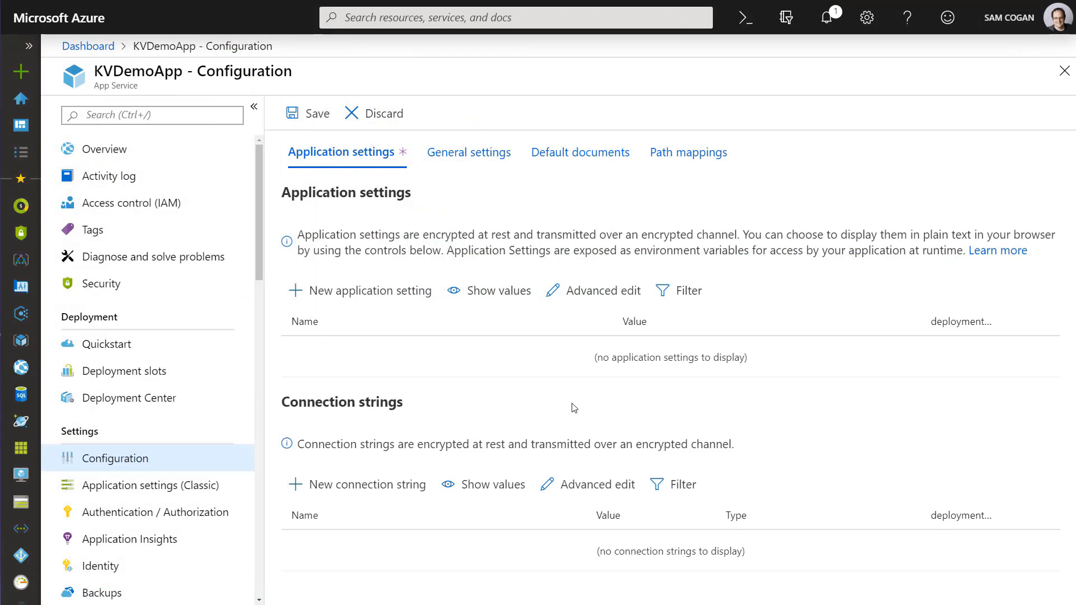
mouse_move(364, 368)
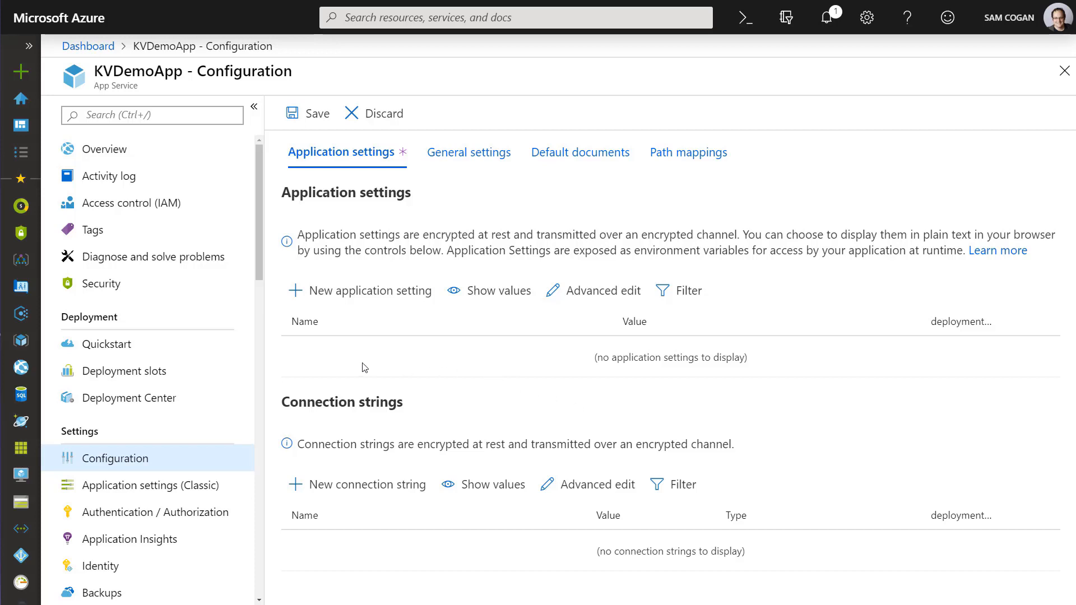
mouse_move(347, 370)
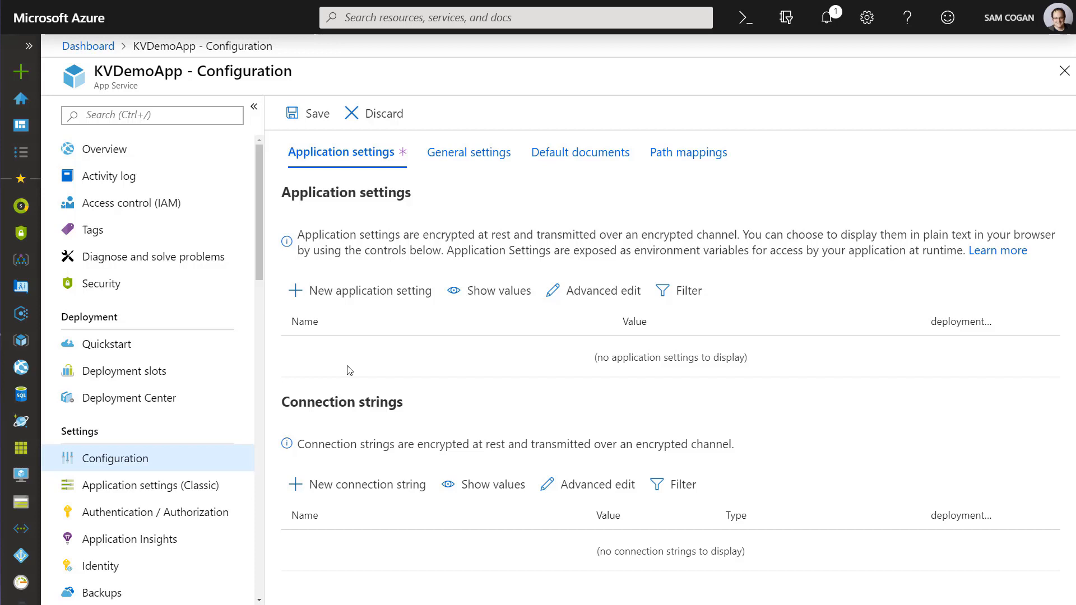
mouse_move(357, 370)
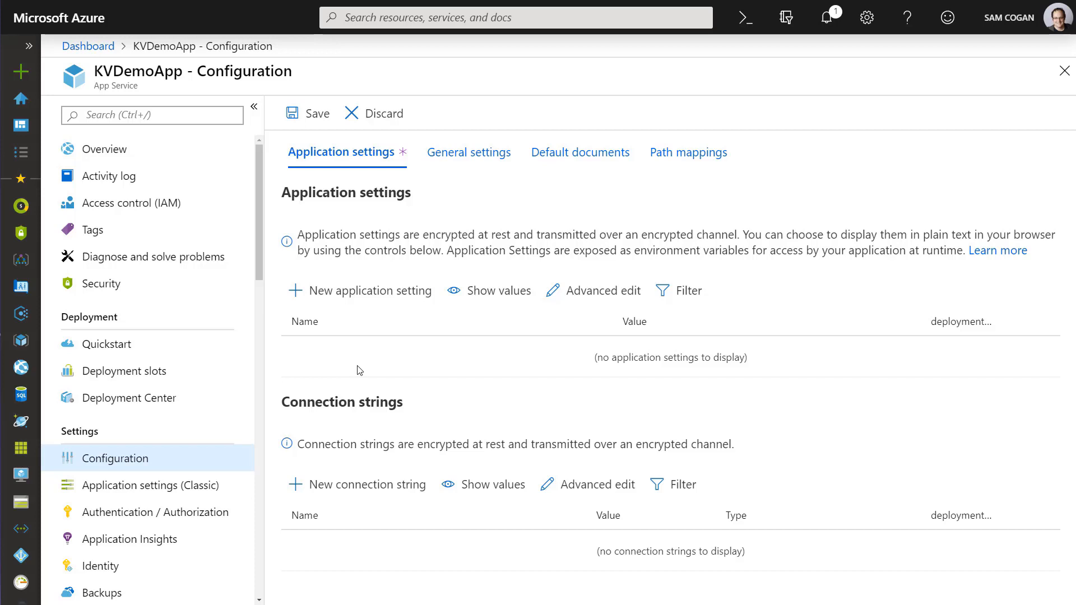
mouse_move(446, 404)
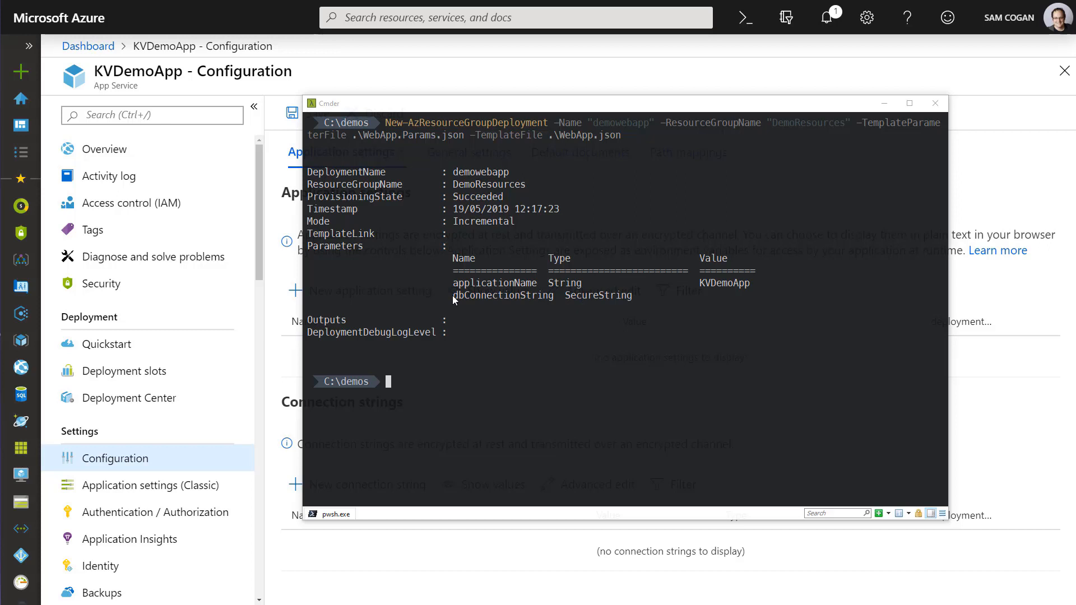
mouse_move(556, 308)
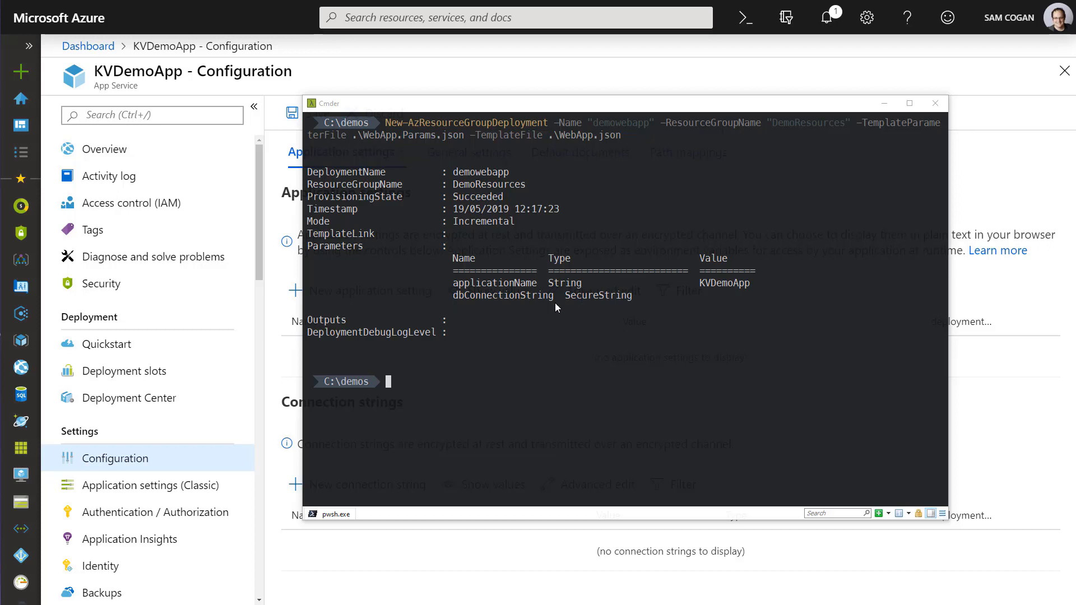
mouse_move(1038, 307)
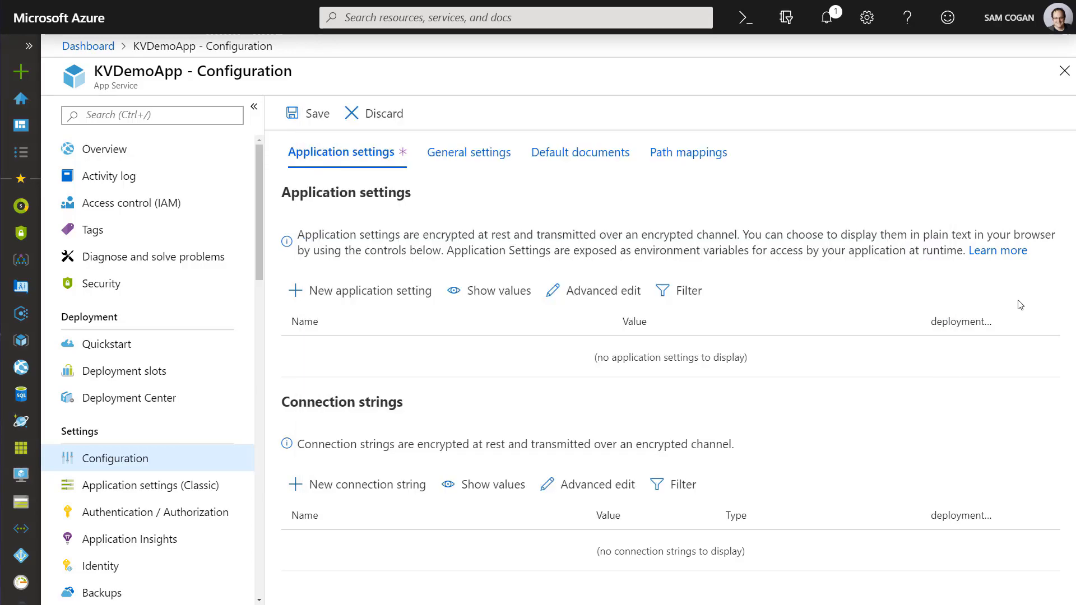
Step: Refresh KVDemoApp's Configuration page and reveal the DBConnectionString setting's value
left_click(370, 290)
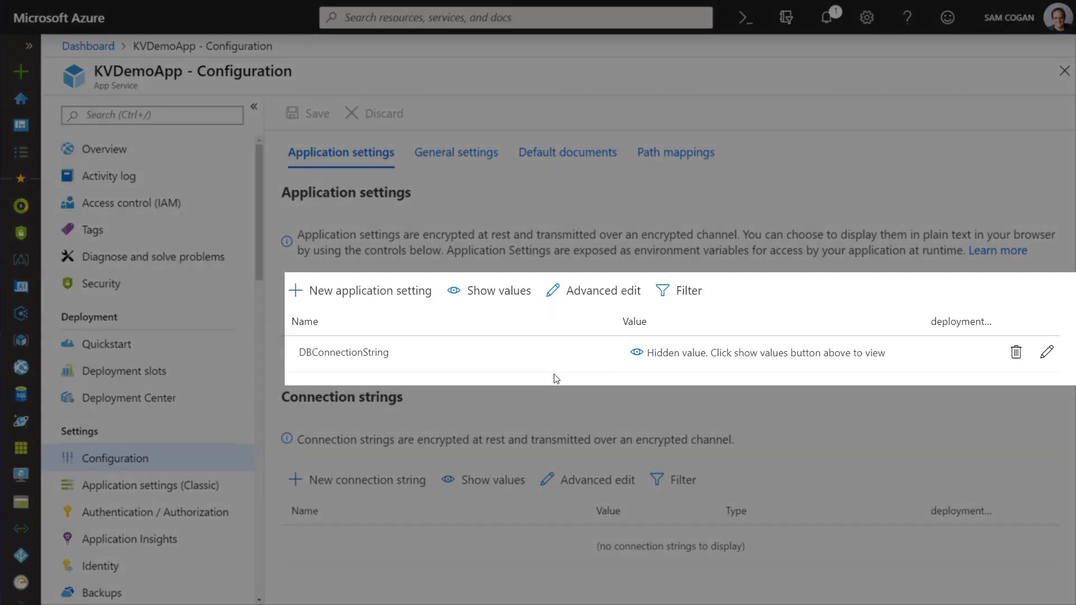
mouse_move(599, 361)
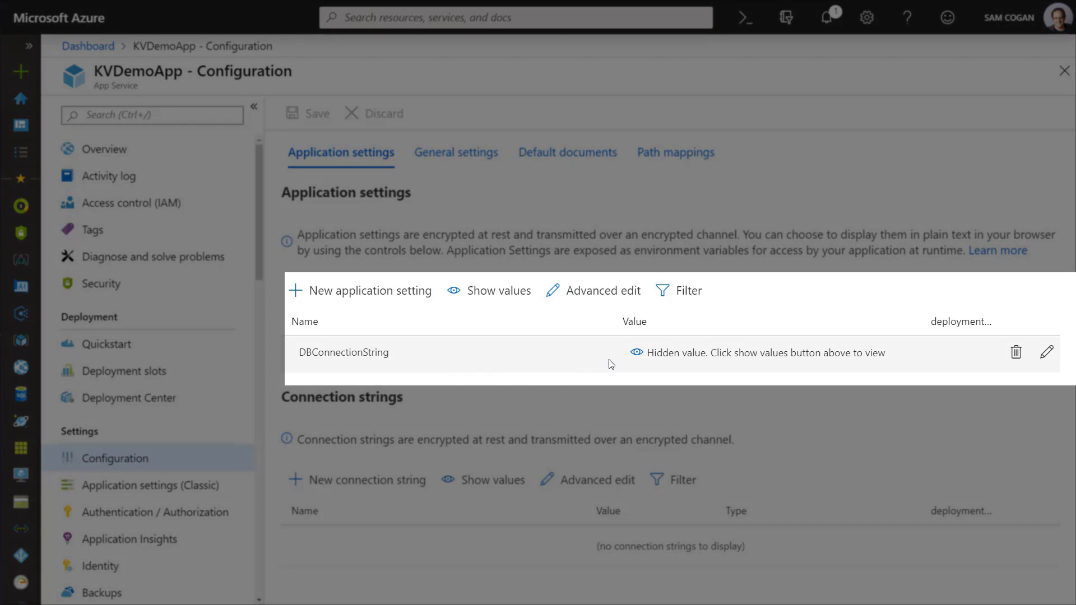
left_click(498, 290)
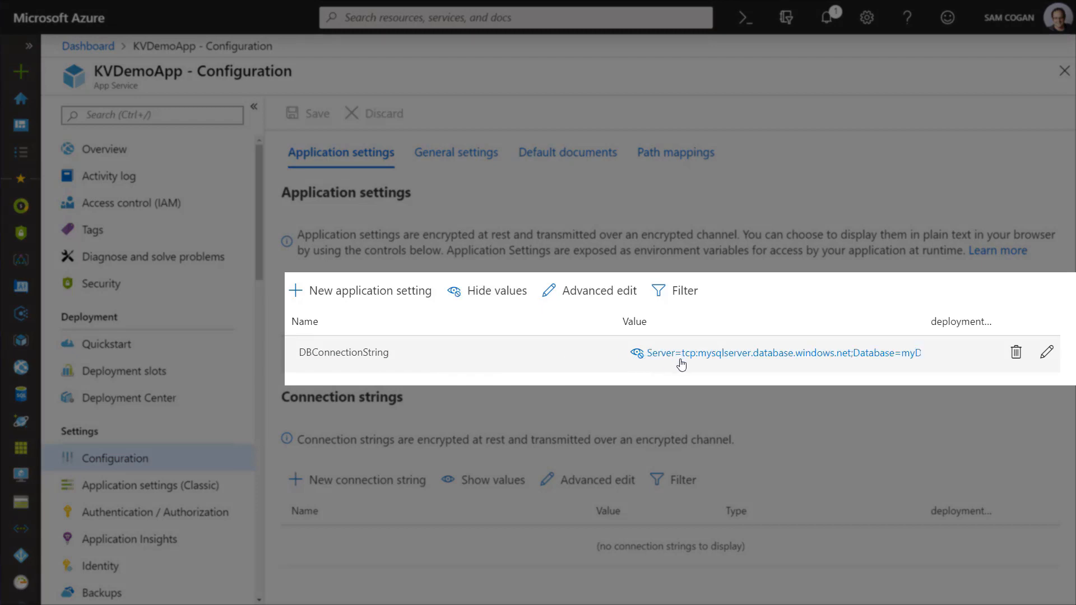
mouse_move(913, 363)
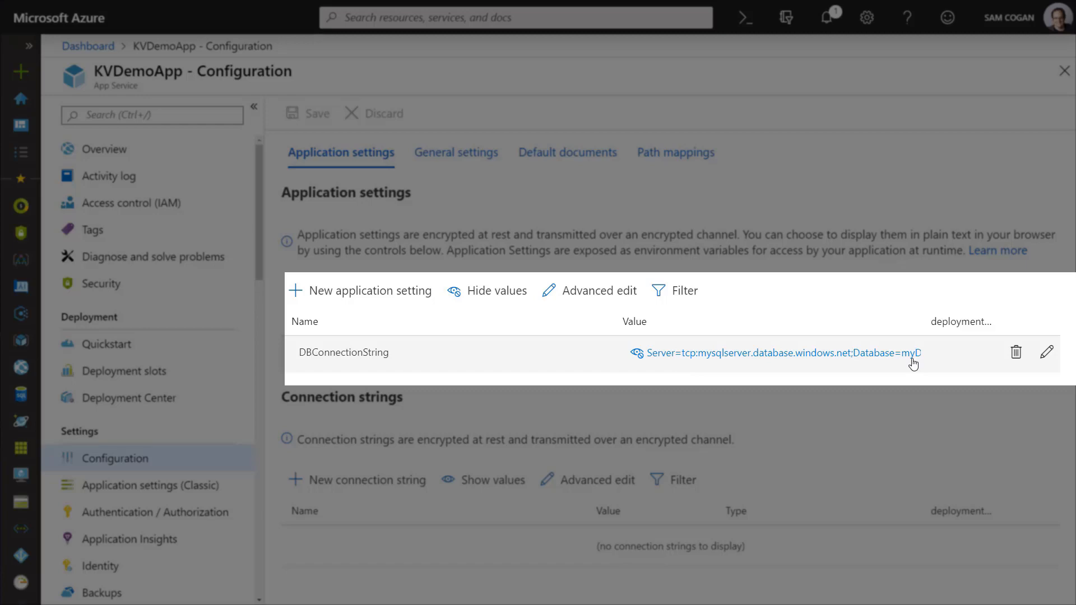